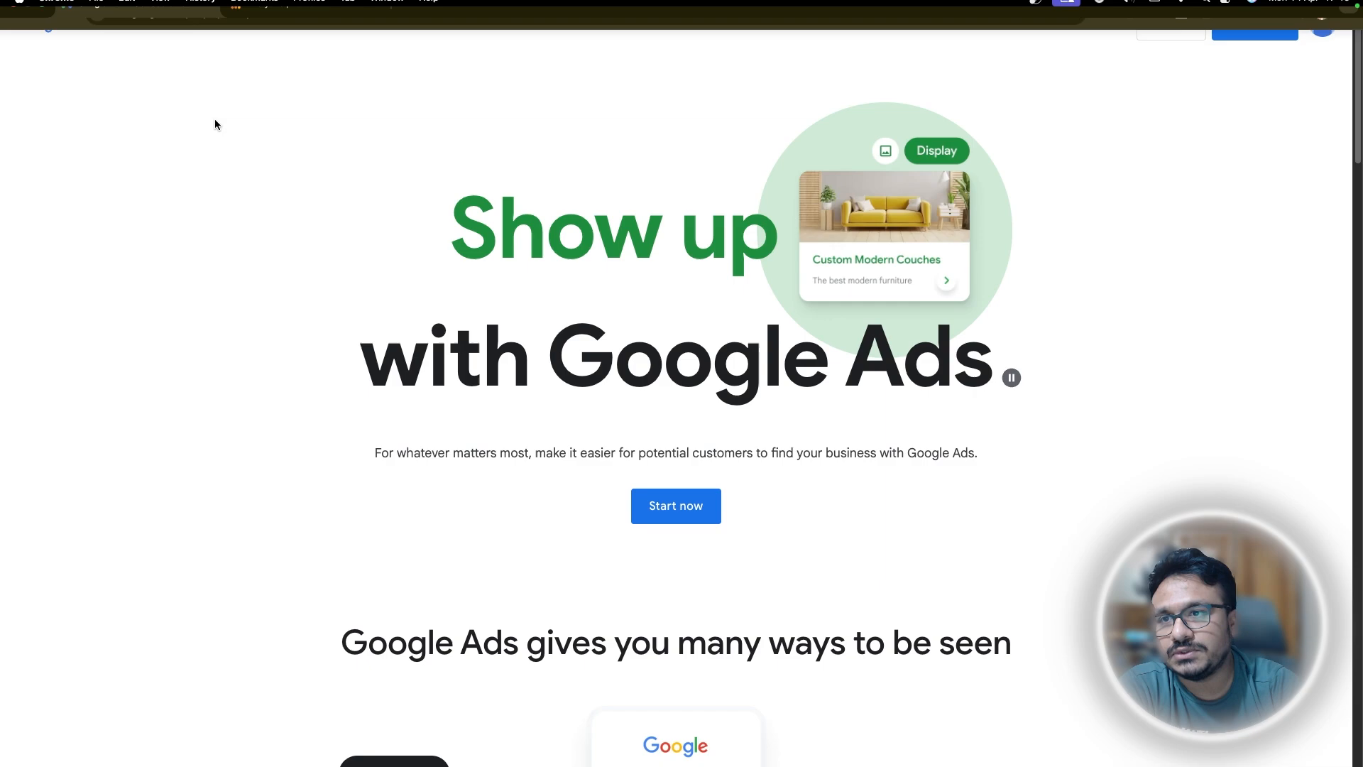
Switch from the Google Ads page to the Google Analytics home report.
{"action": "left_click", "coordinate": [300, 31]}
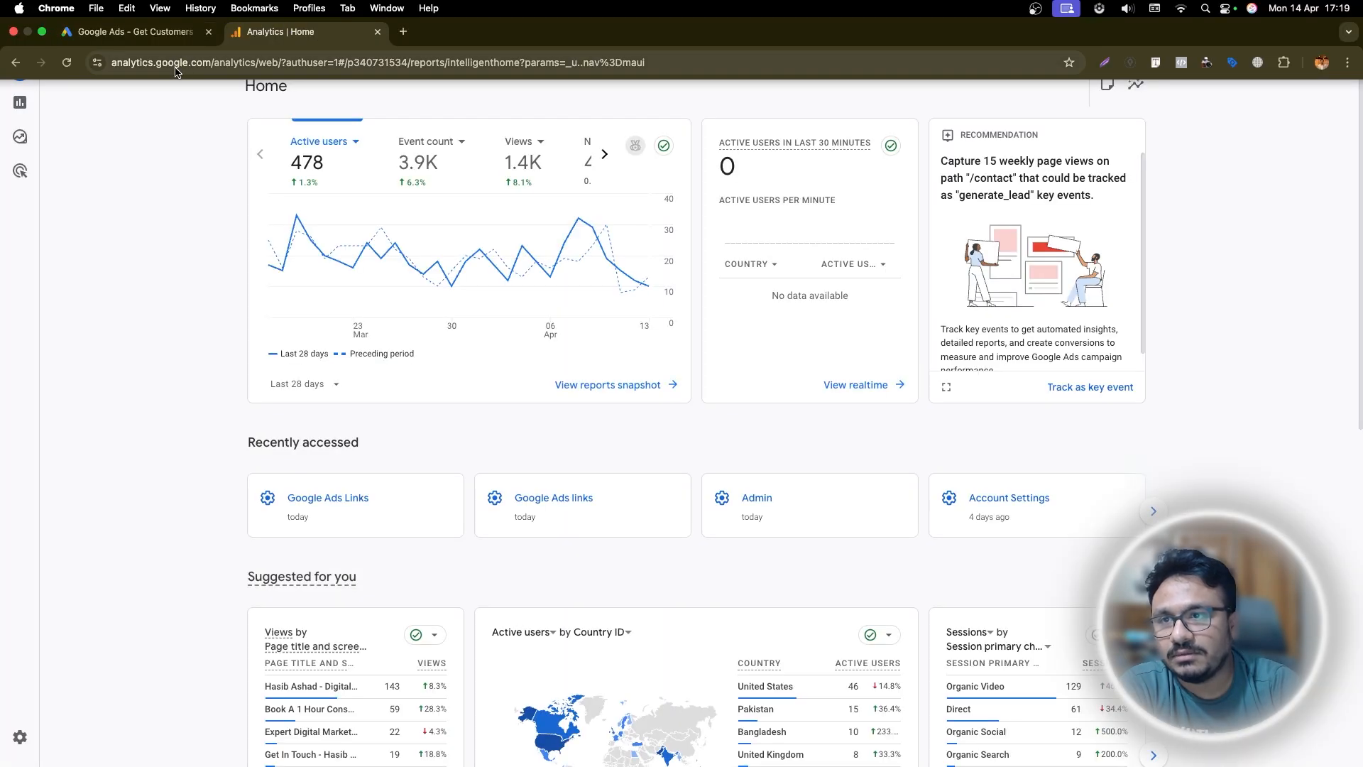
{"action": "mouse_move", "coordinate": [459, 221]}
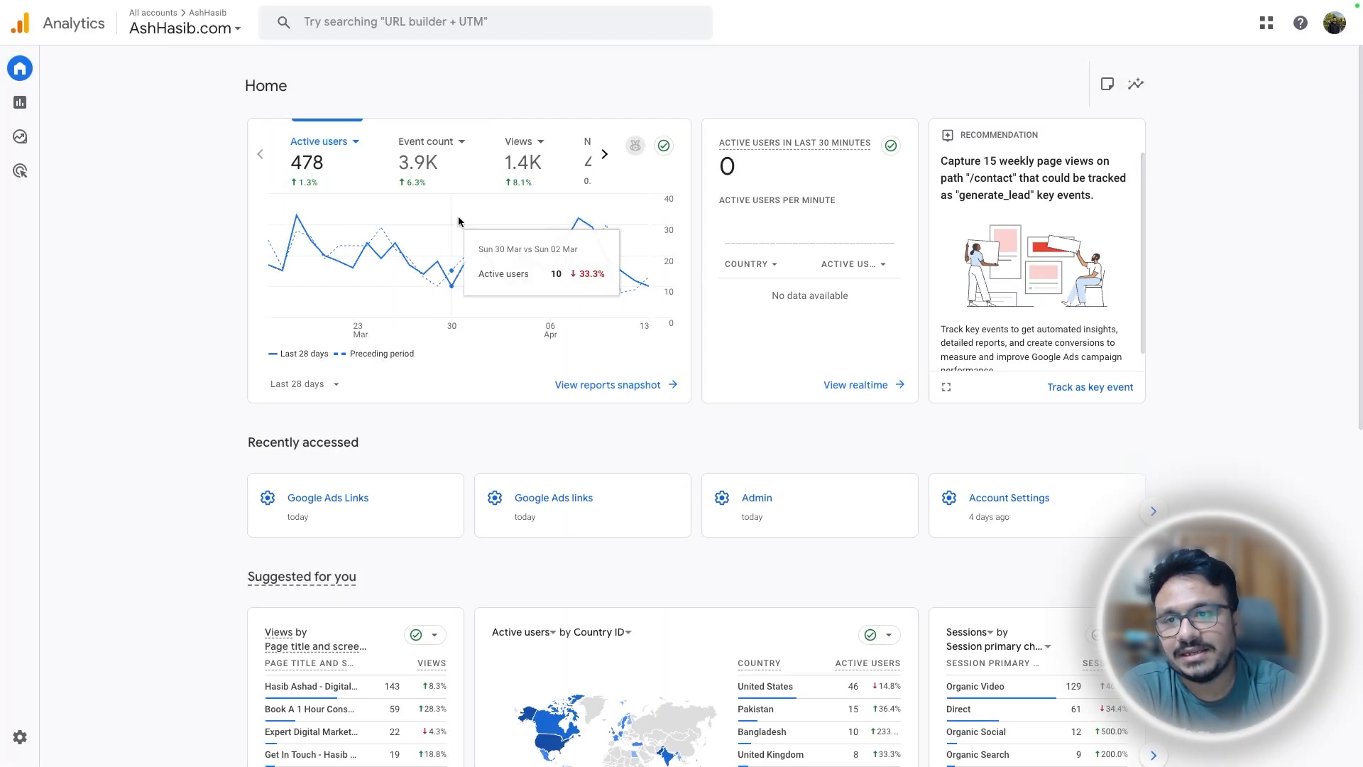
{"action": "mouse_move", "coordinate": [209, 272]}
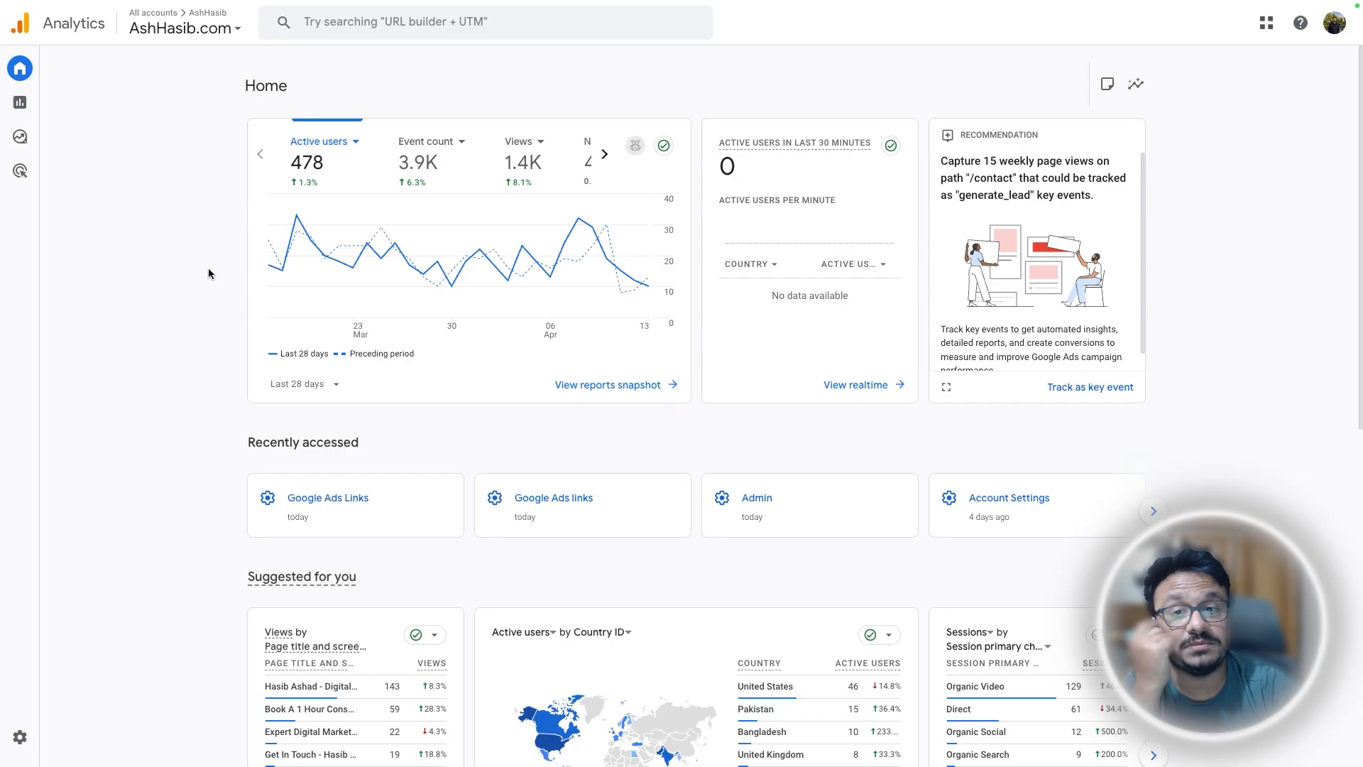
{"action": "mouse_move", "coordinate": [544, 95]}
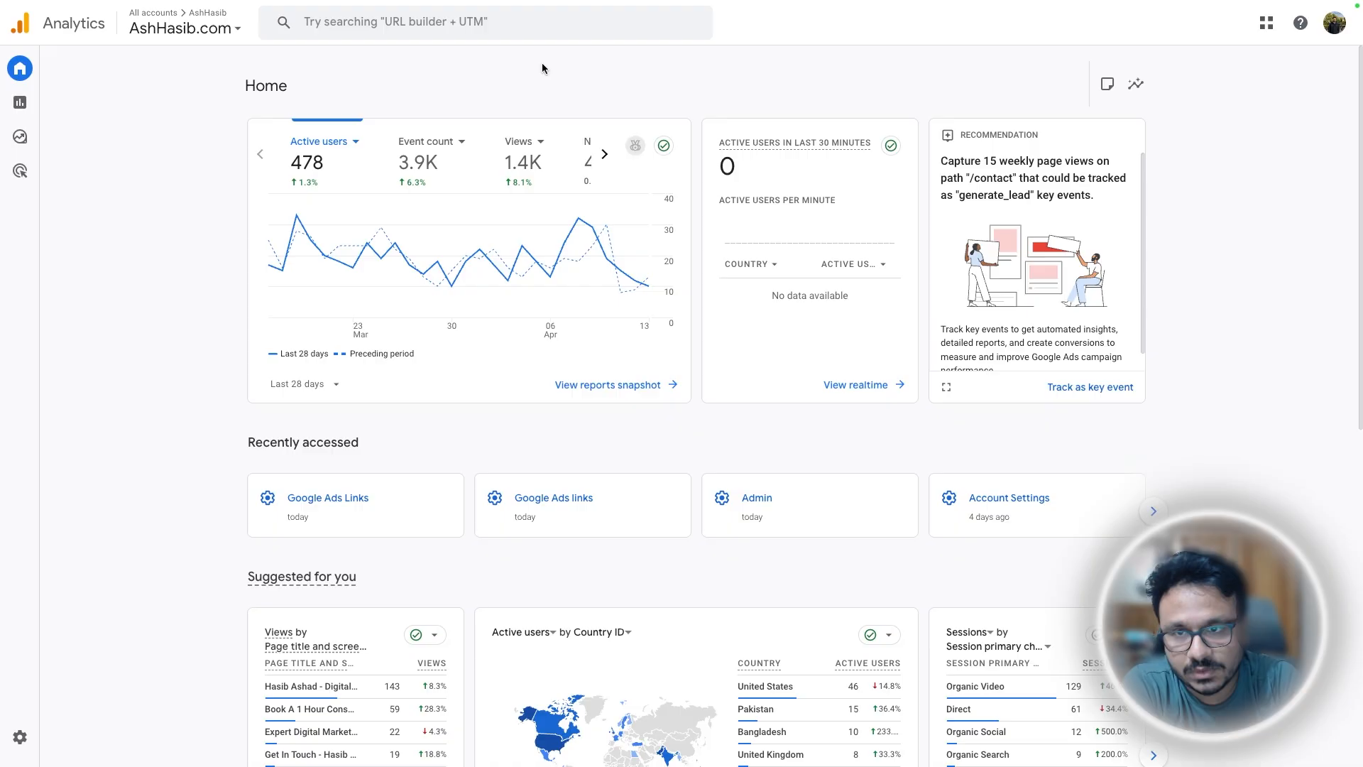
{"action": "mouse_move", "coordinate": [51, 130]}
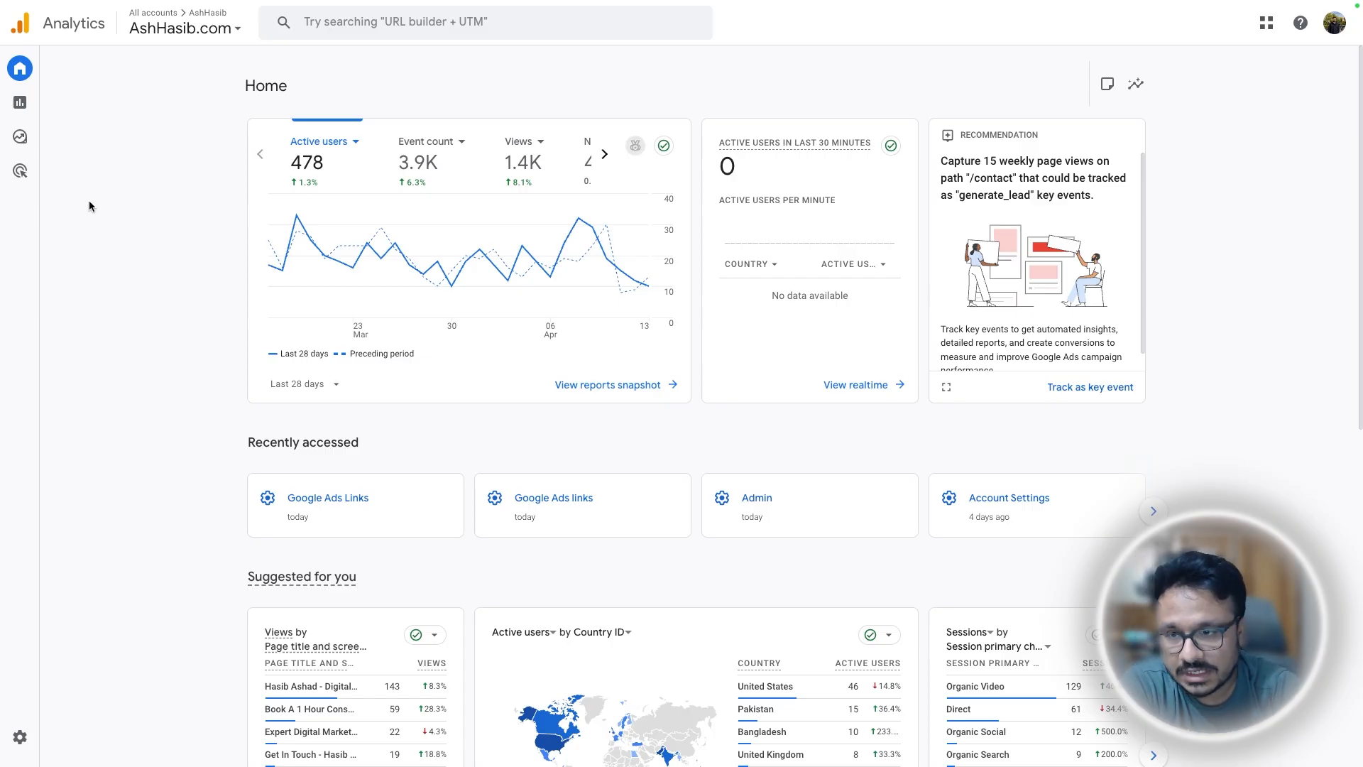
{"action": "mouse_move", "coordinate": [18, 68]}
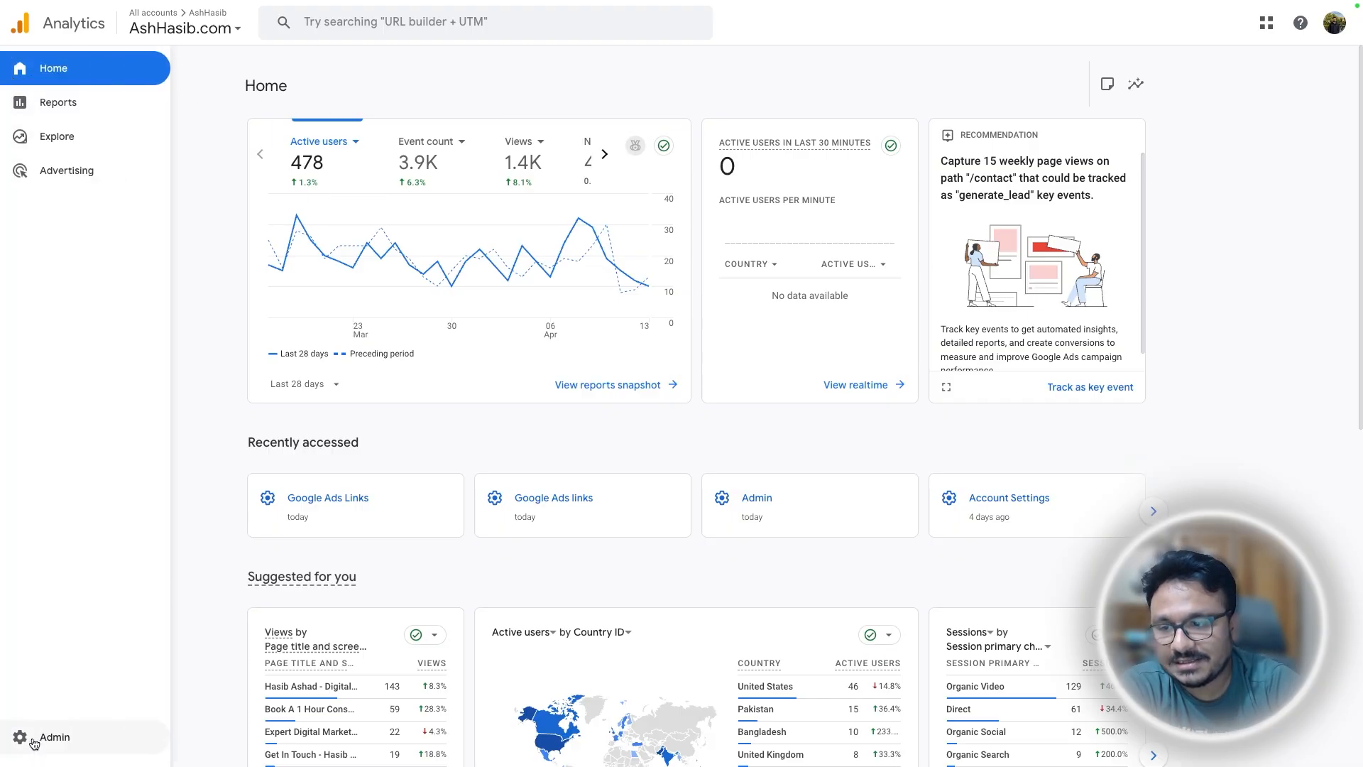
From Admin's Google Ads links, start creating a new Google Ads link for the property.
{"action": "left_click", "coordinate": [52, 736]}
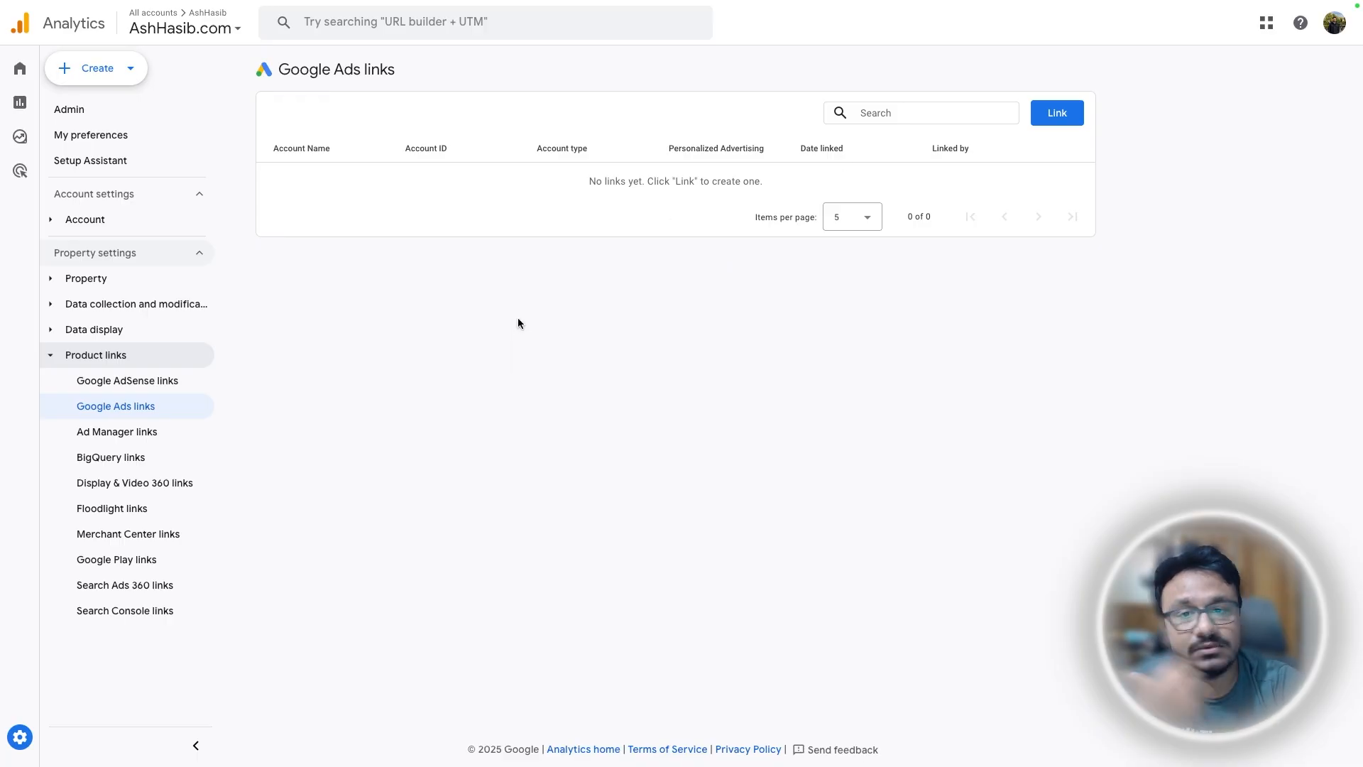
{"action": "mouse_move", "coordinate": [111, 414]}
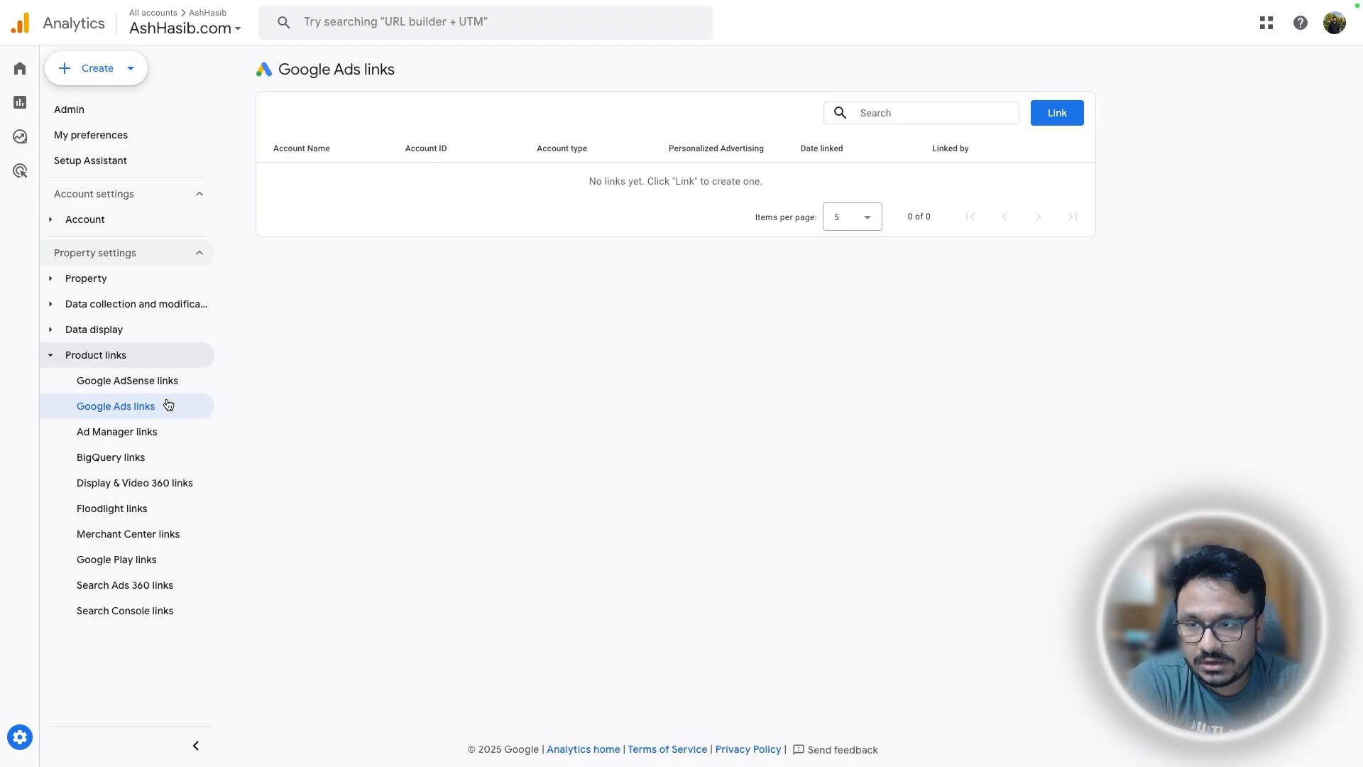
{"action": "left_click", "coordinate": [1056, 112]}
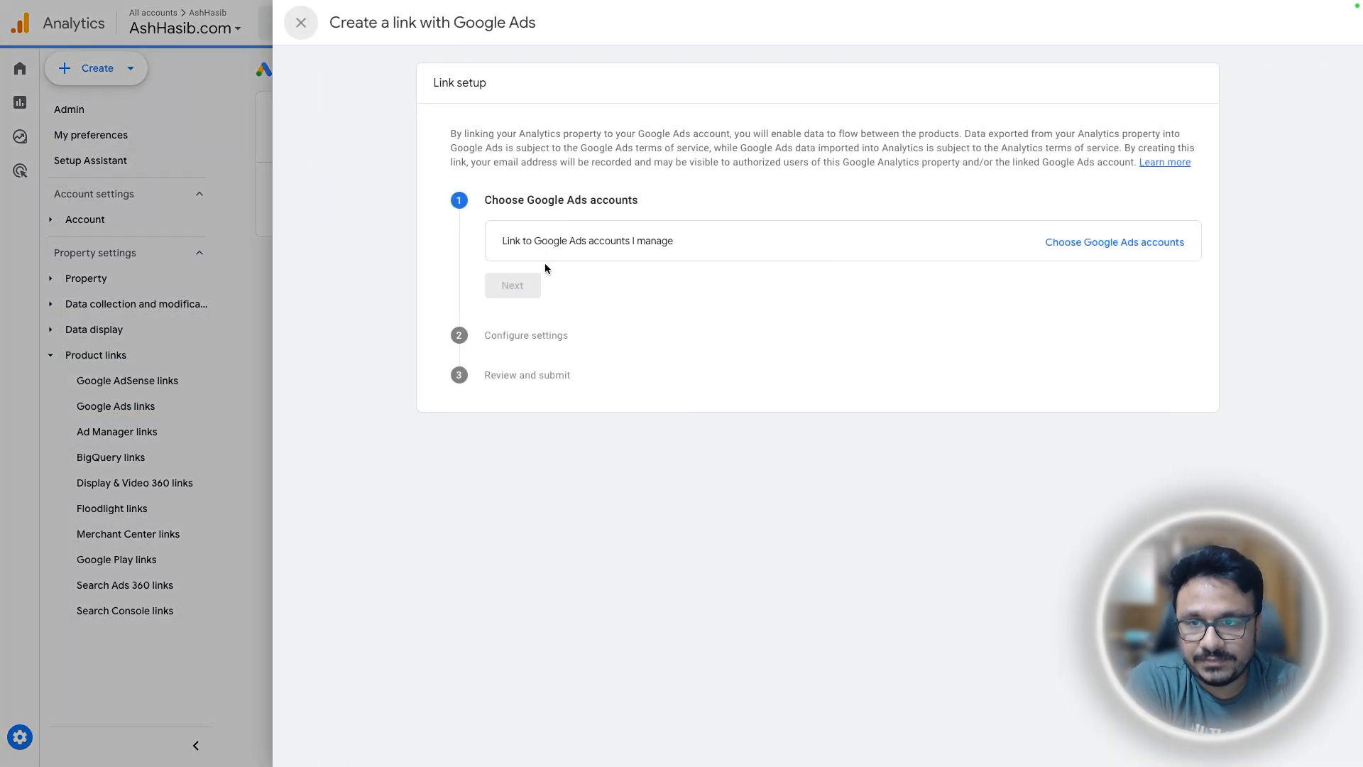
Choose and confirm the demo Google Ads account as the account to link.
{"action": "left_click", "coordinate": [1116, 241]}
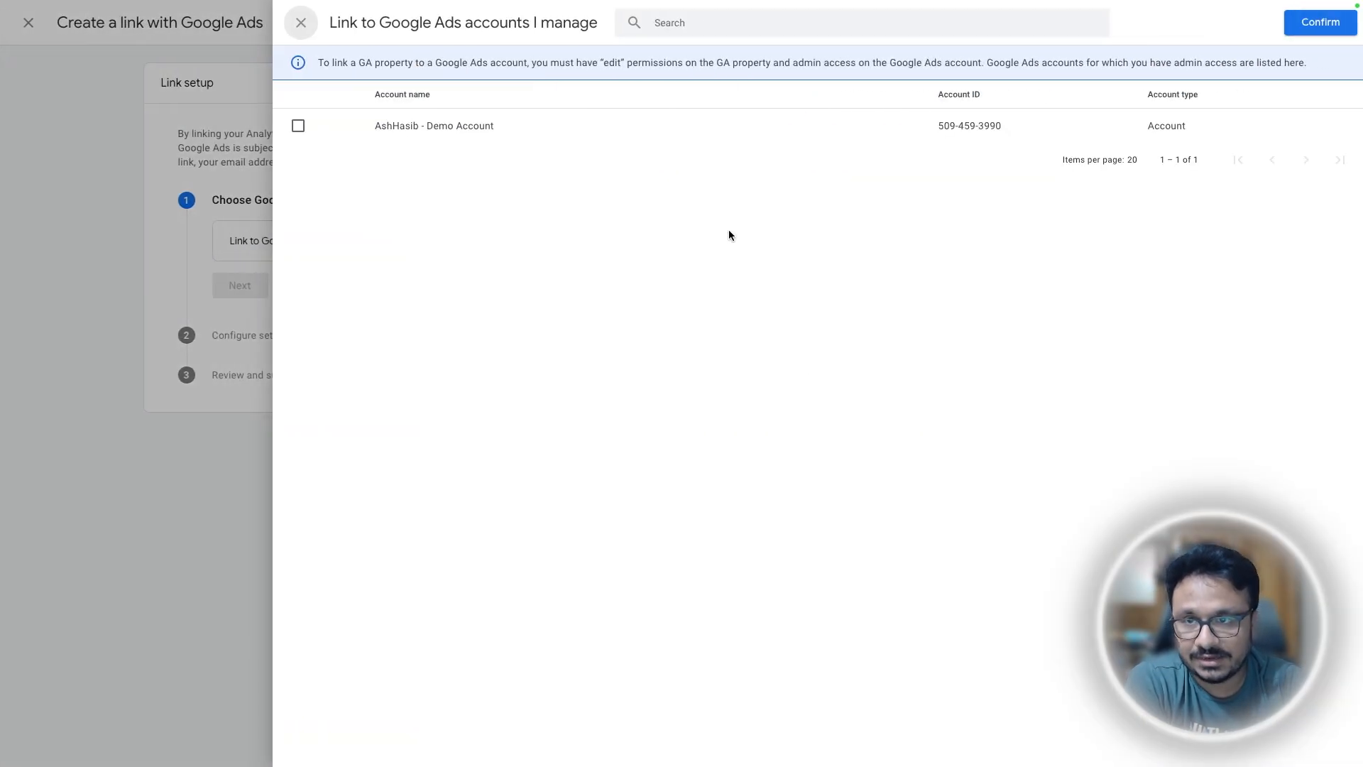
{"action": "left_click", "coordinate": [298, 125]}
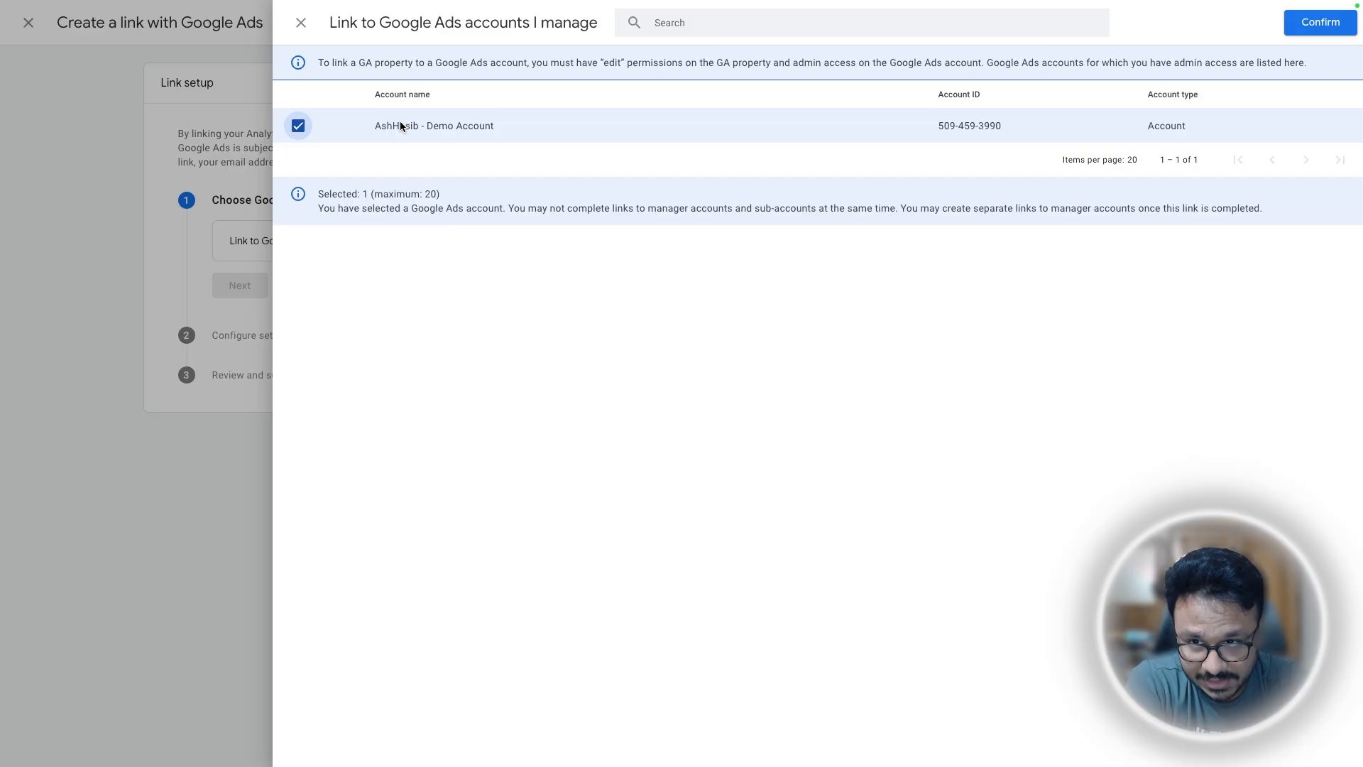
{"action": "left_click", "coordinate": [1319, 21]}
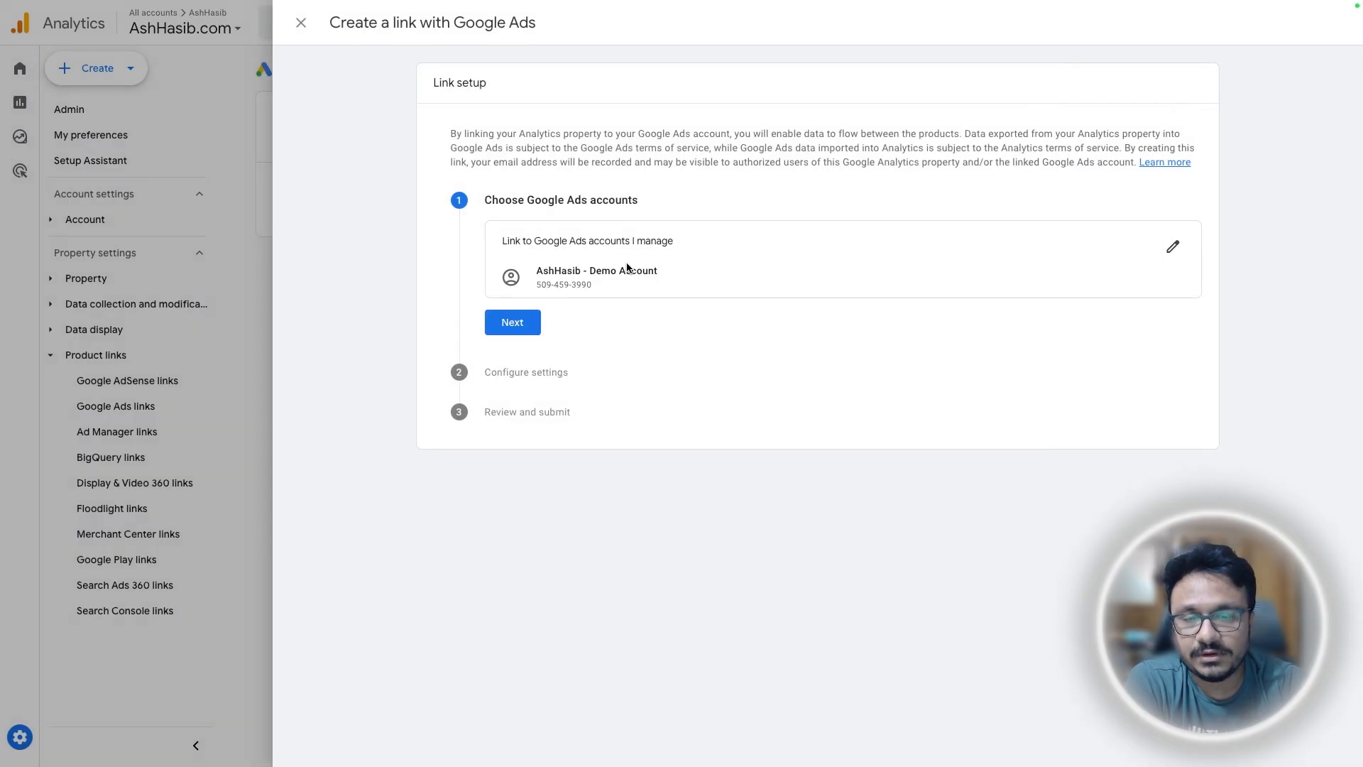
Keep personalized advertising and Analytics feature access enabled, review and submit the link.
{"action": "left_click", "coordinate": [512, 322]}
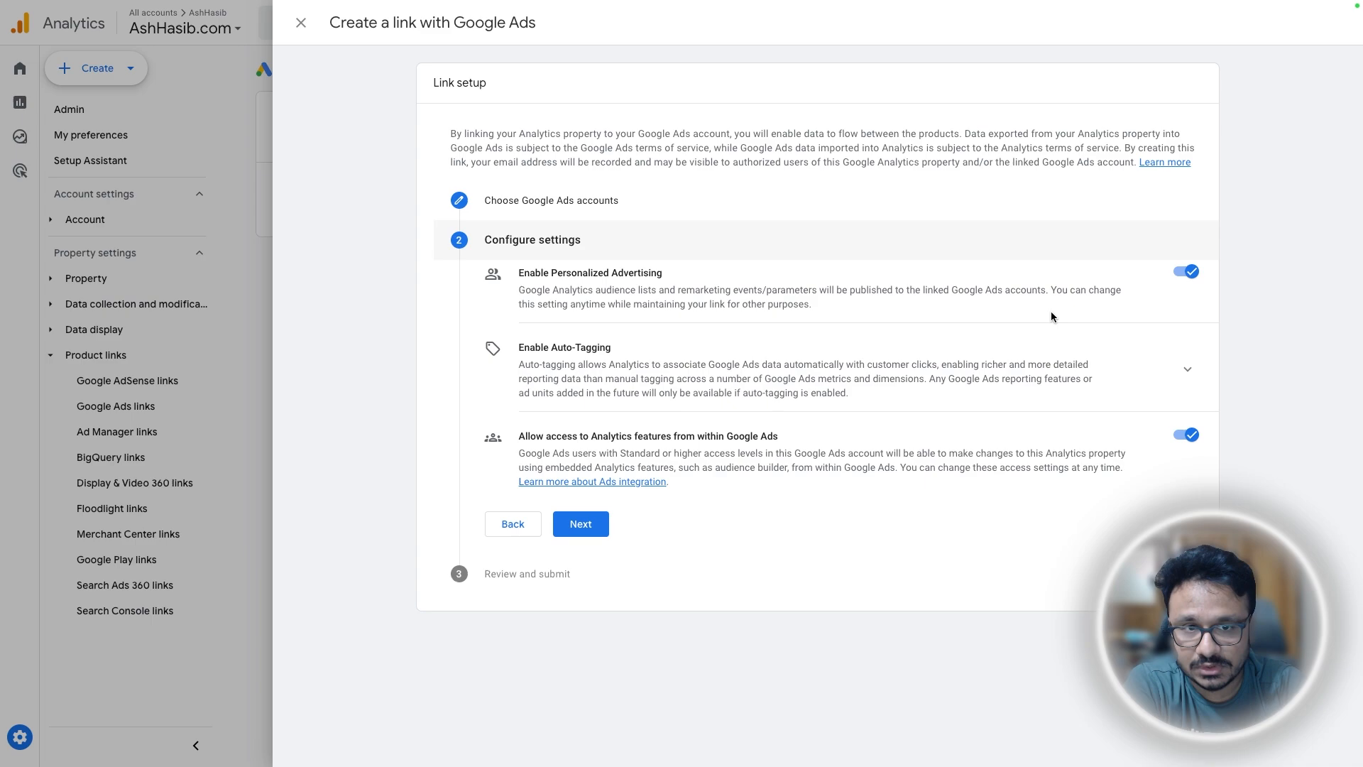
{"action": "mouse_move", "coordinate": [512, 524]}
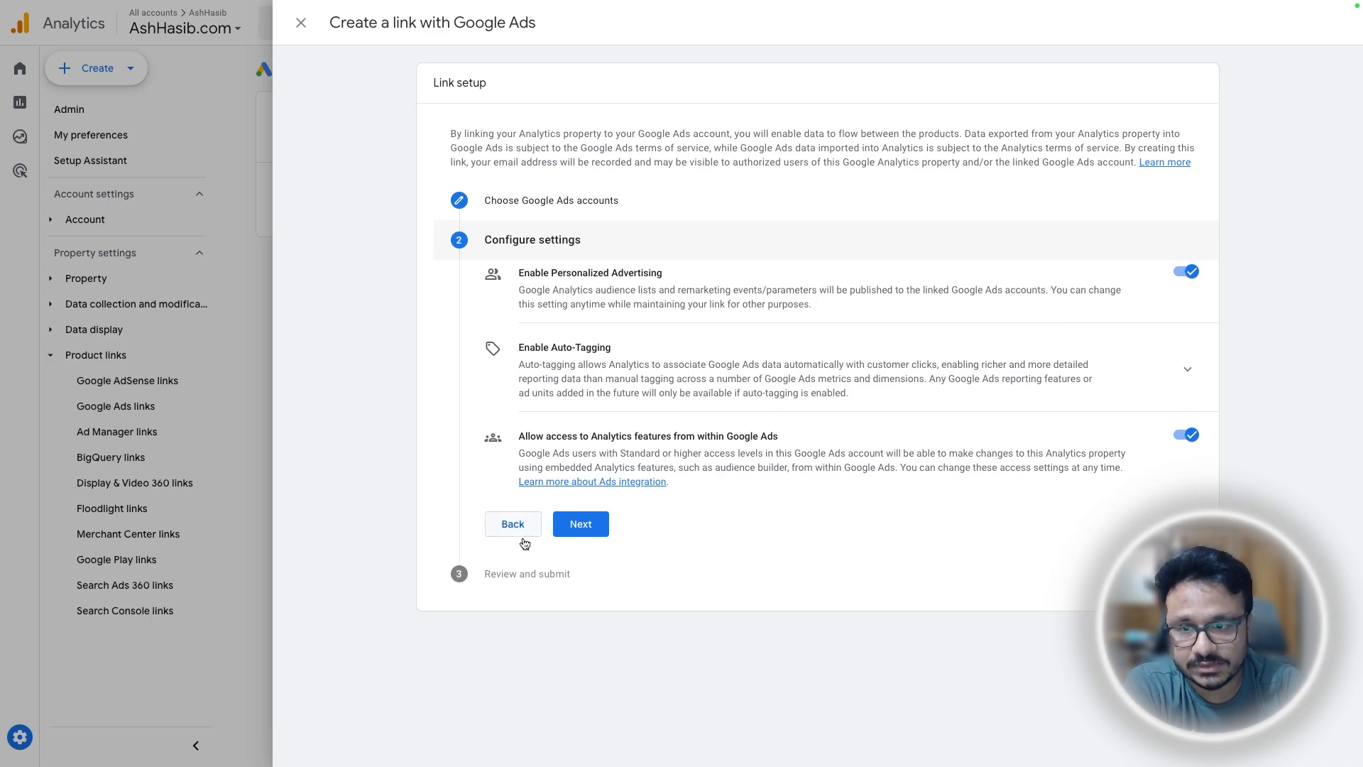
{"action": "left_click", "coordinate": [579, 524]}
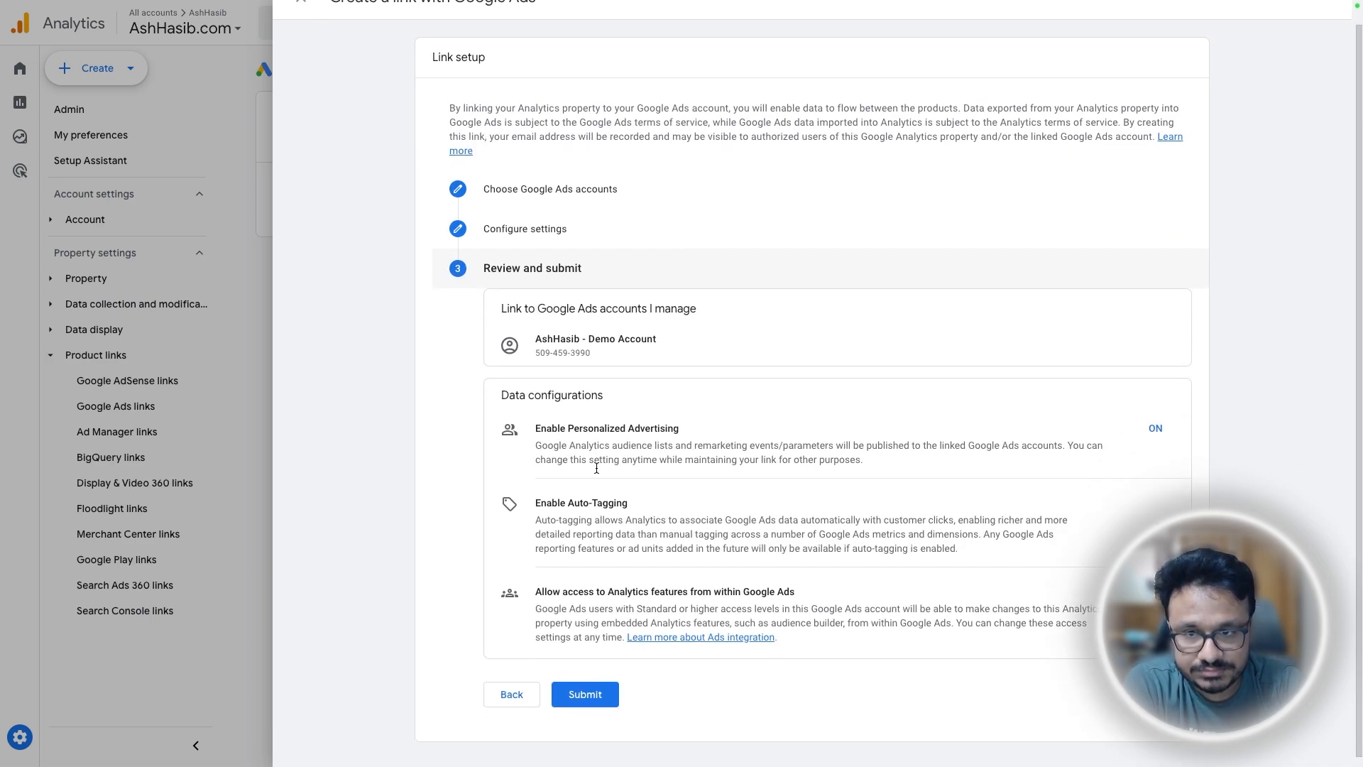
{"action": "left_click", "coordinate": [583, 695]}
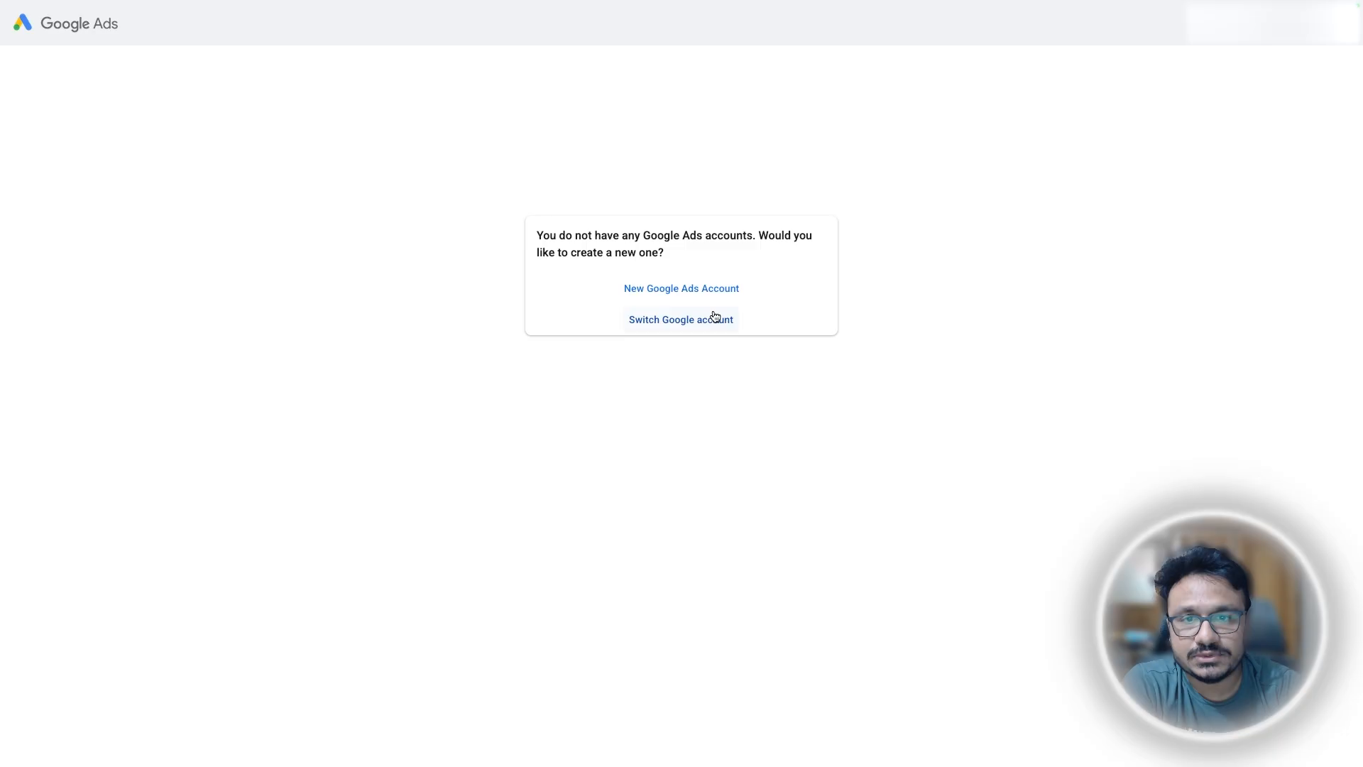
Switch to the Google account that owns the Ads account and reach its overview.
{"action": "left_click", "coordinate": [680, 320]}
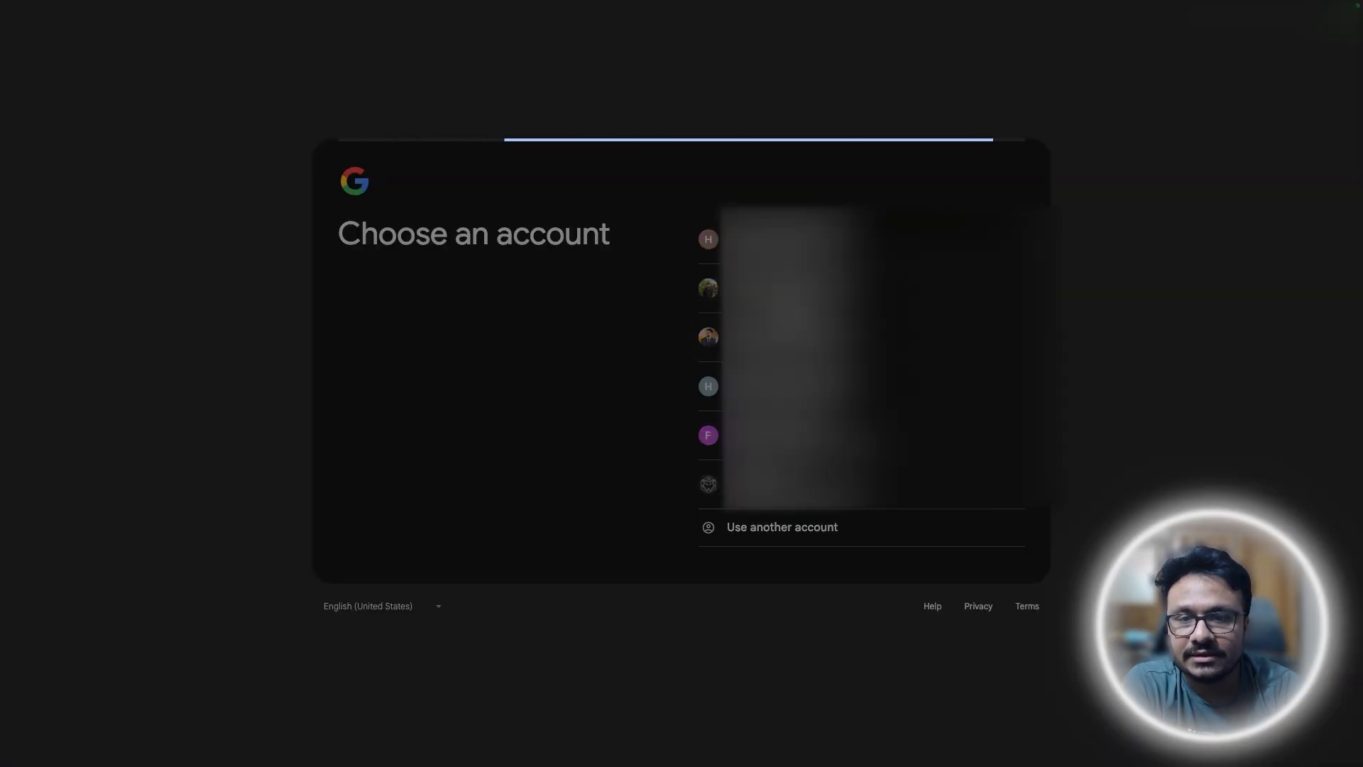
{"action": "left_click", "coordinate": [707, 239]}
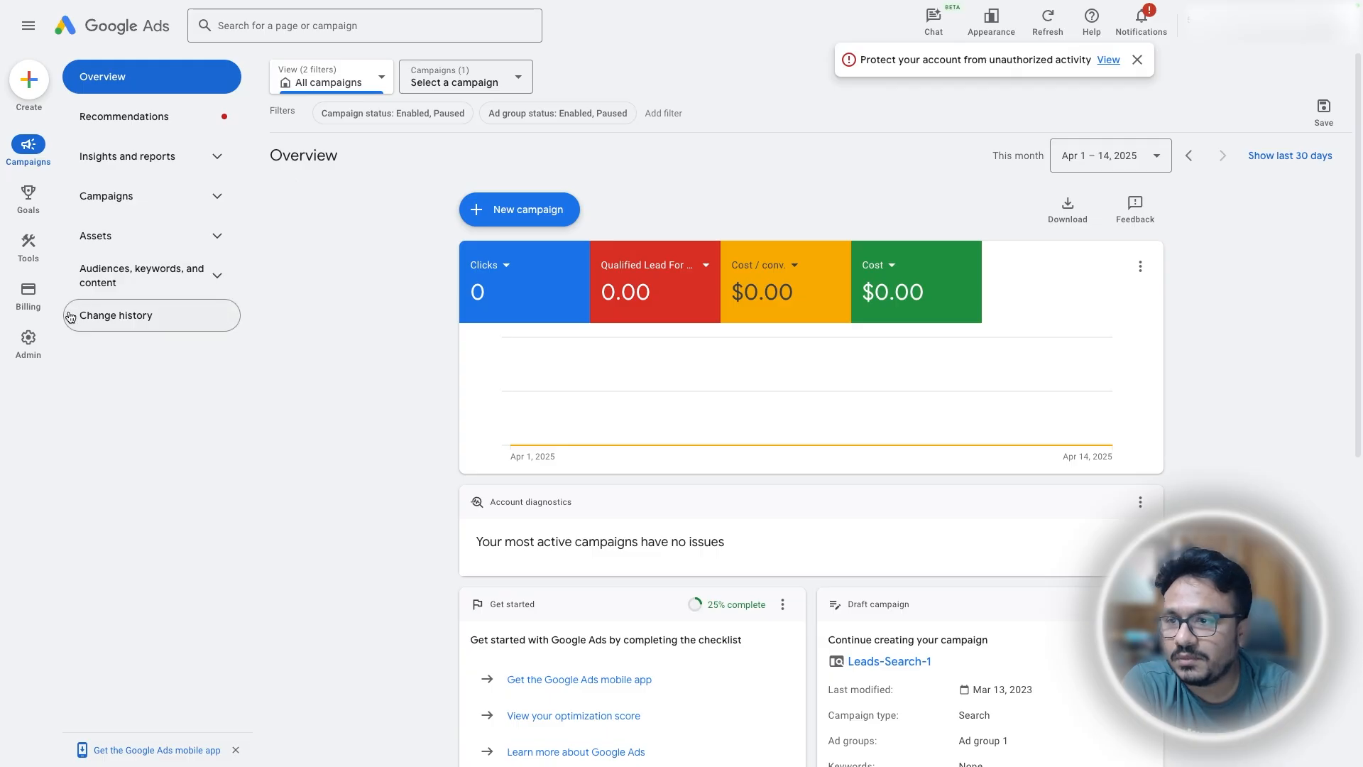
{"action": "mouse_move", "coordinate": [28, 247]}
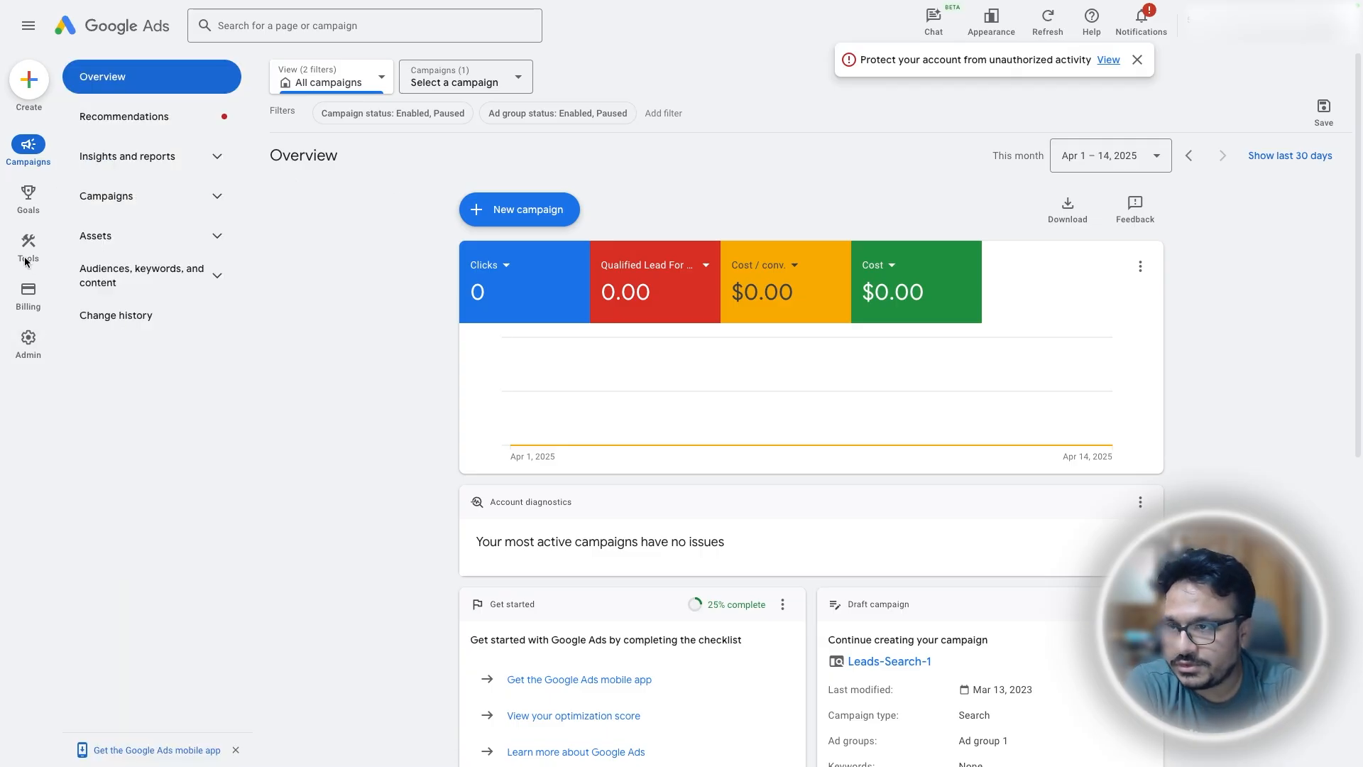
Reach Data manager from the Google Ads Tools menu.
{"action": "left_click", "coordinate": [28, 246]}
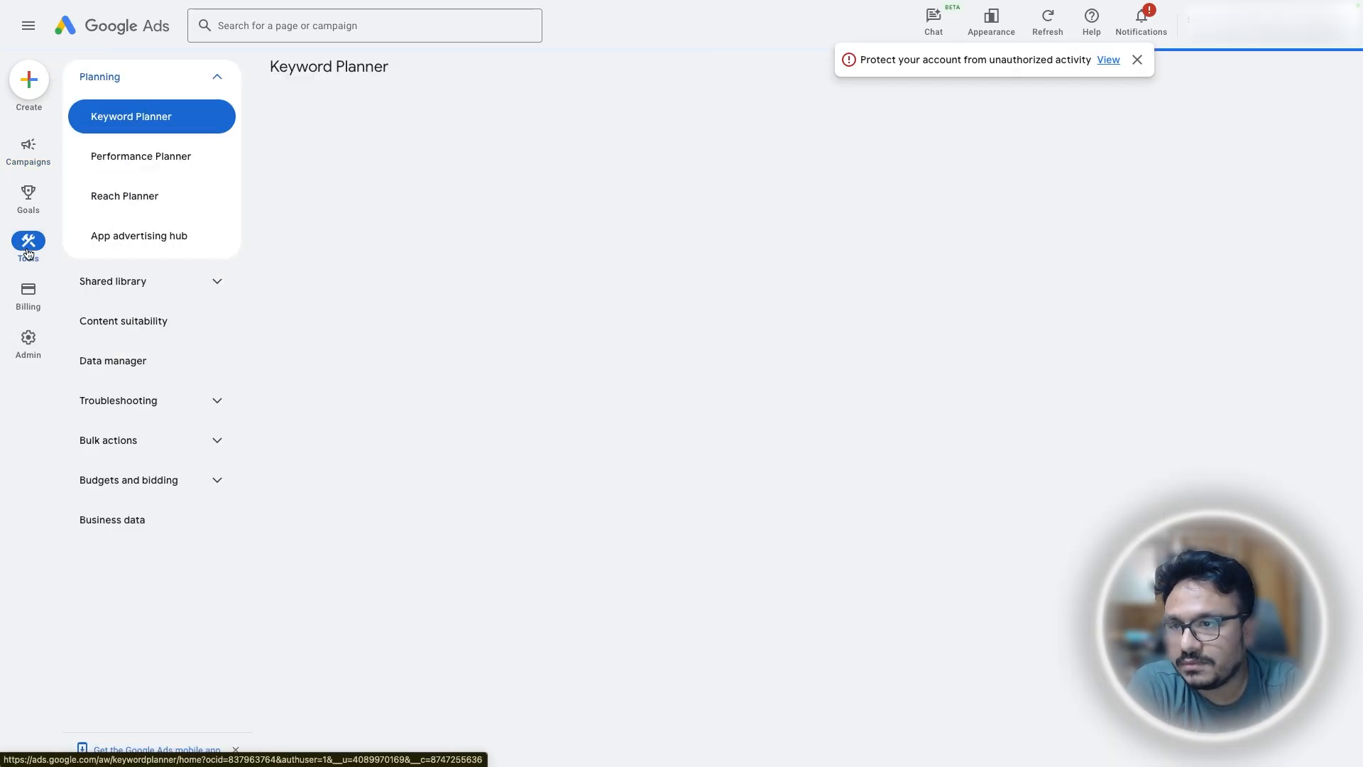
{"action": "left_click", "coordinate": [130, 115]}
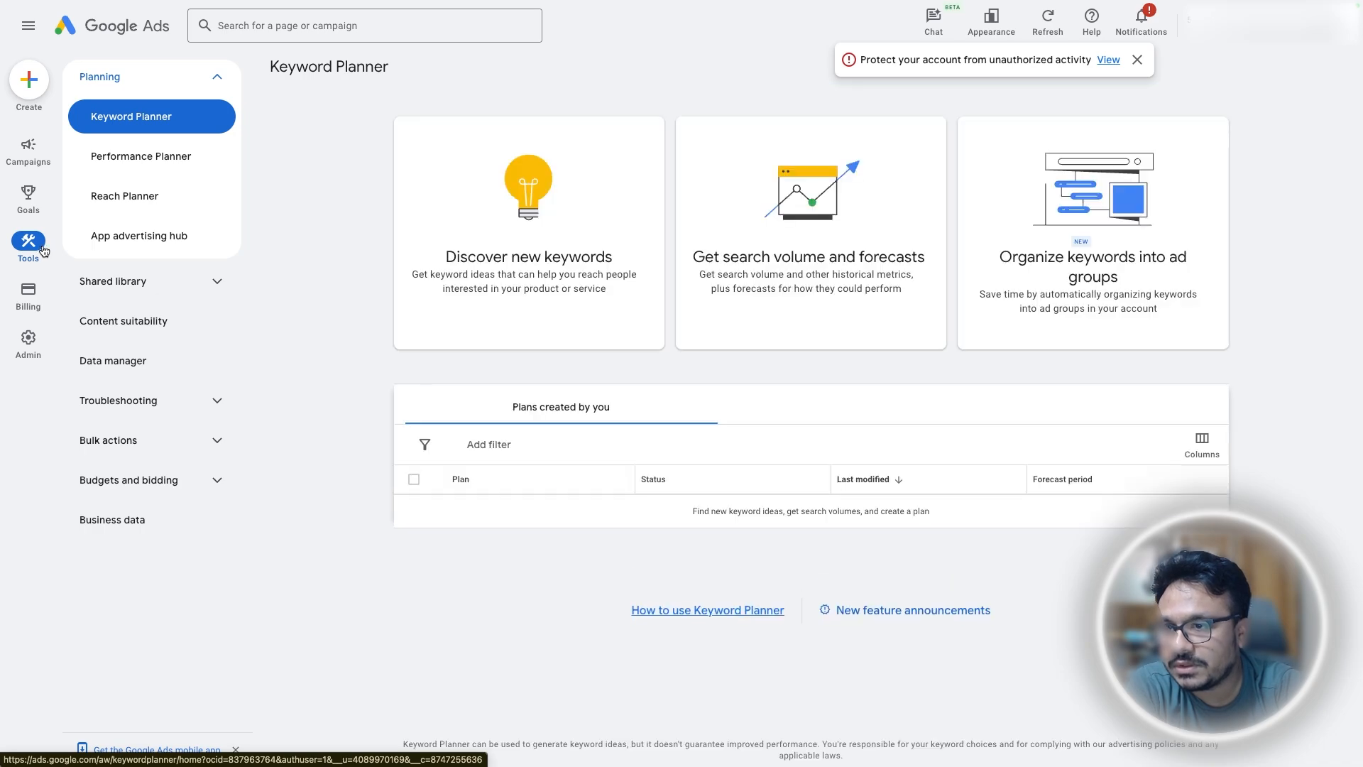
{"action": "left_click", "coordinate": [112, 359]}
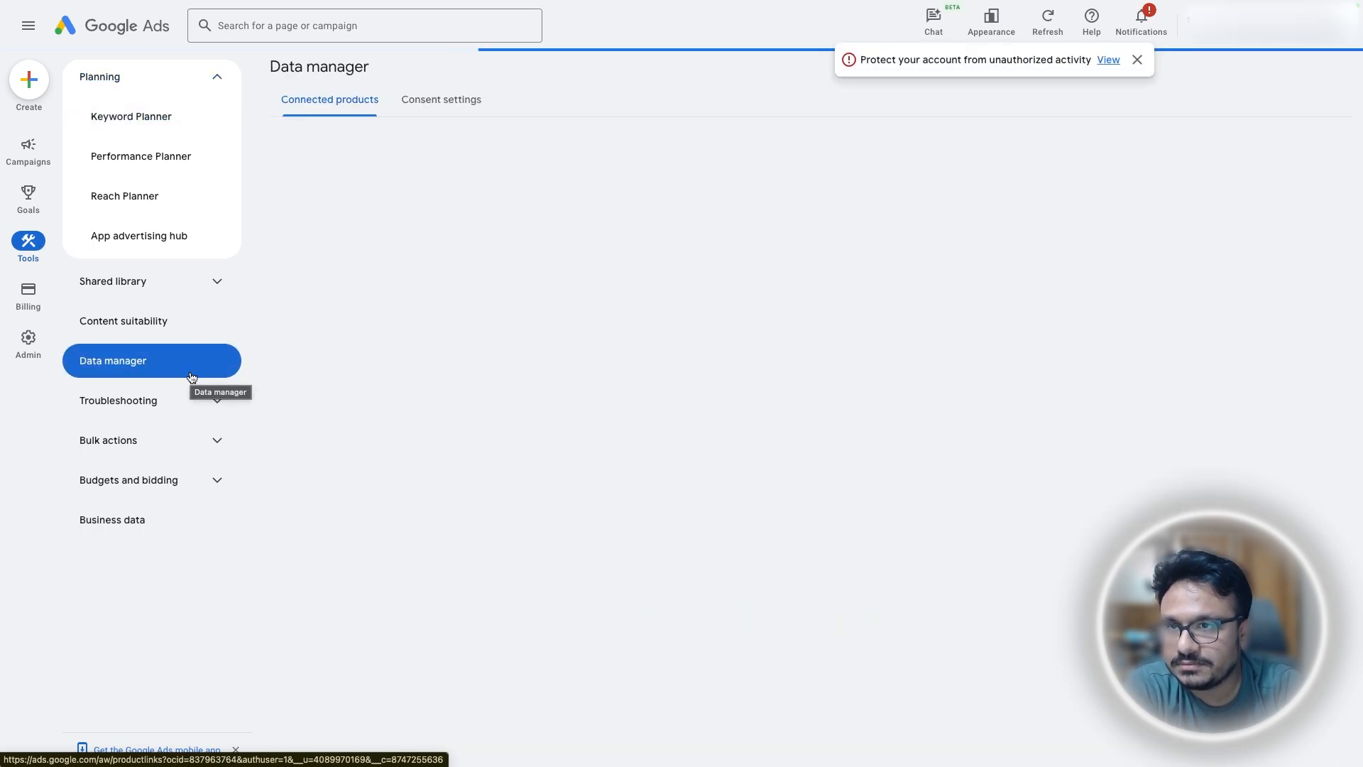
{"action": "left_click", "coordinate": [152, 359]}
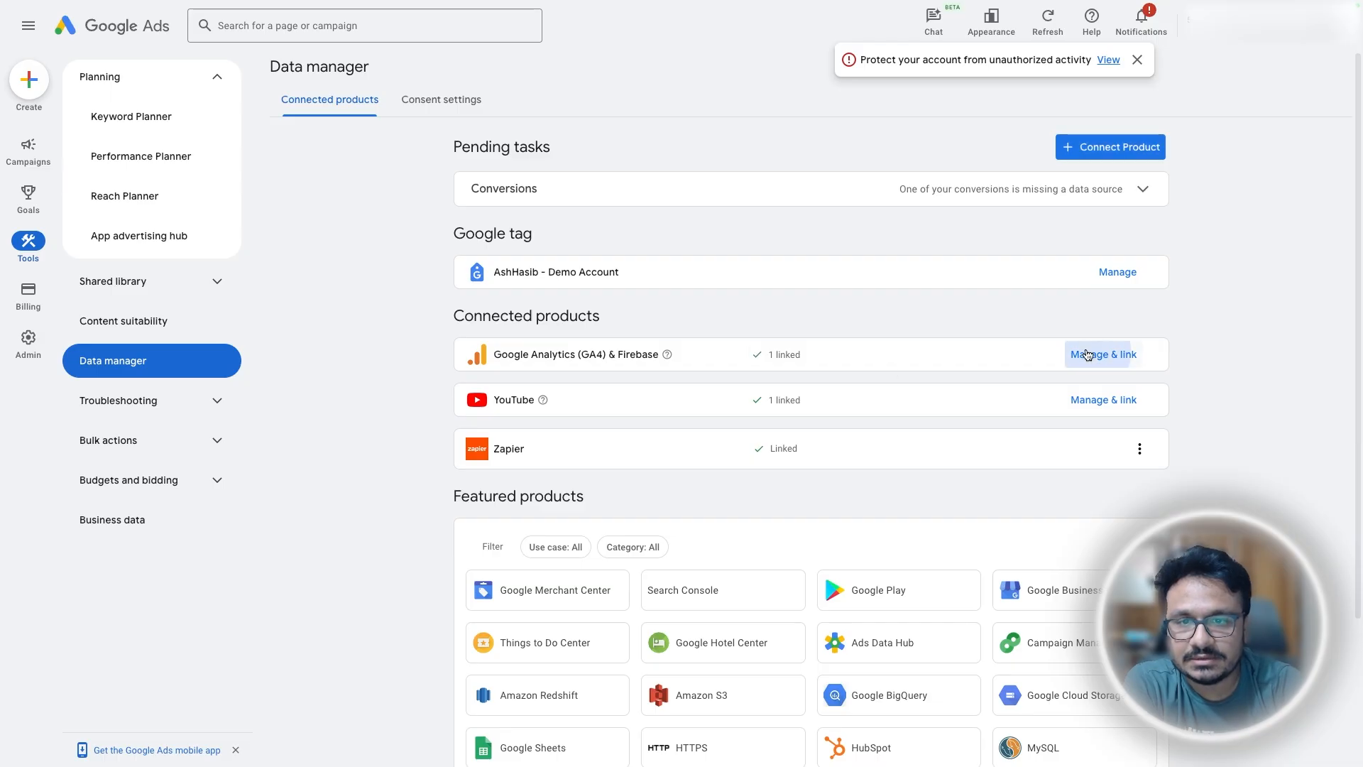
Manage the Google Analytics (GA4) & Firebase connection and the linked AshHasib.com property.
{"action": "left_click", "coordinate": [1103, 353]}
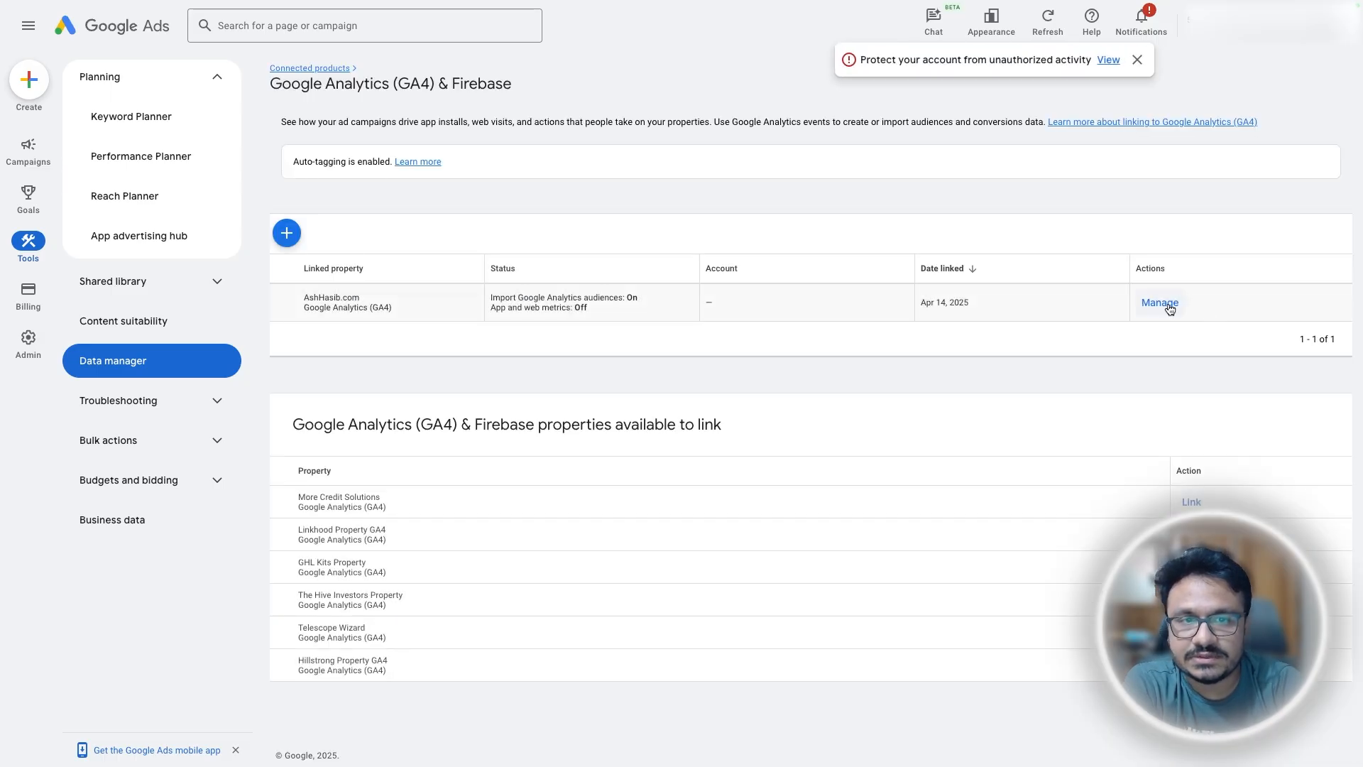
{"action": "left_click", "coordinate": [1158, 301]}
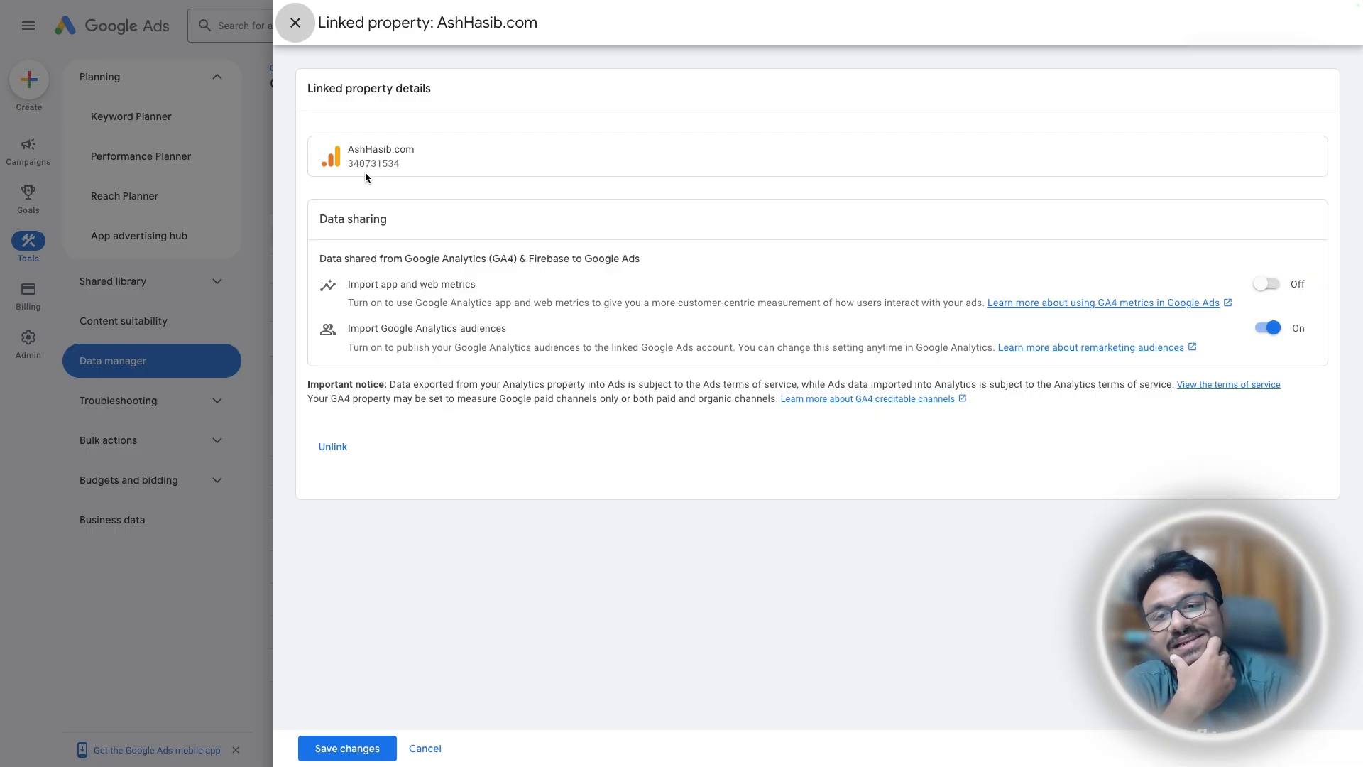
Turn on Import app and web metrics for AshHasib.com and save the changes.
{"action": "left_click", "coordinate": [1265, 284]}
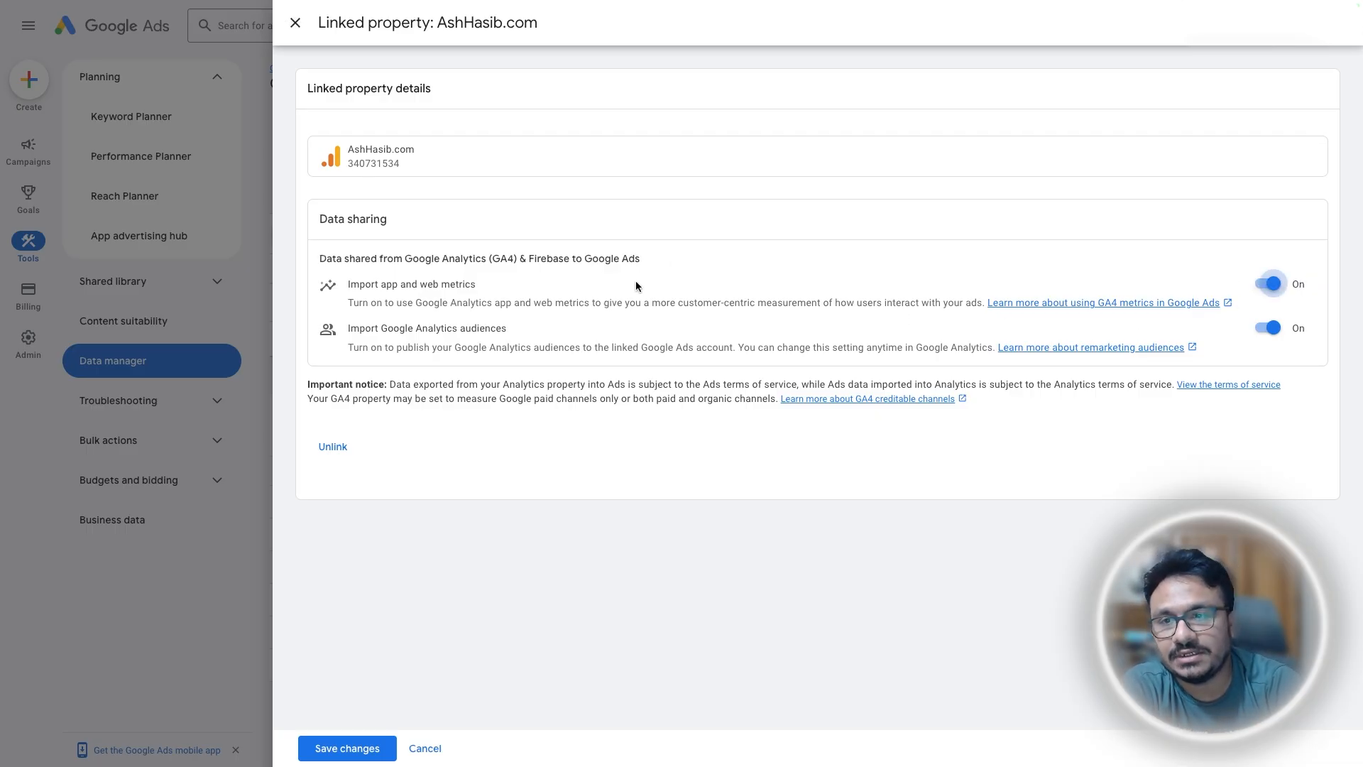
{"action": "mouse_move", "coordinate": [411, 315]}
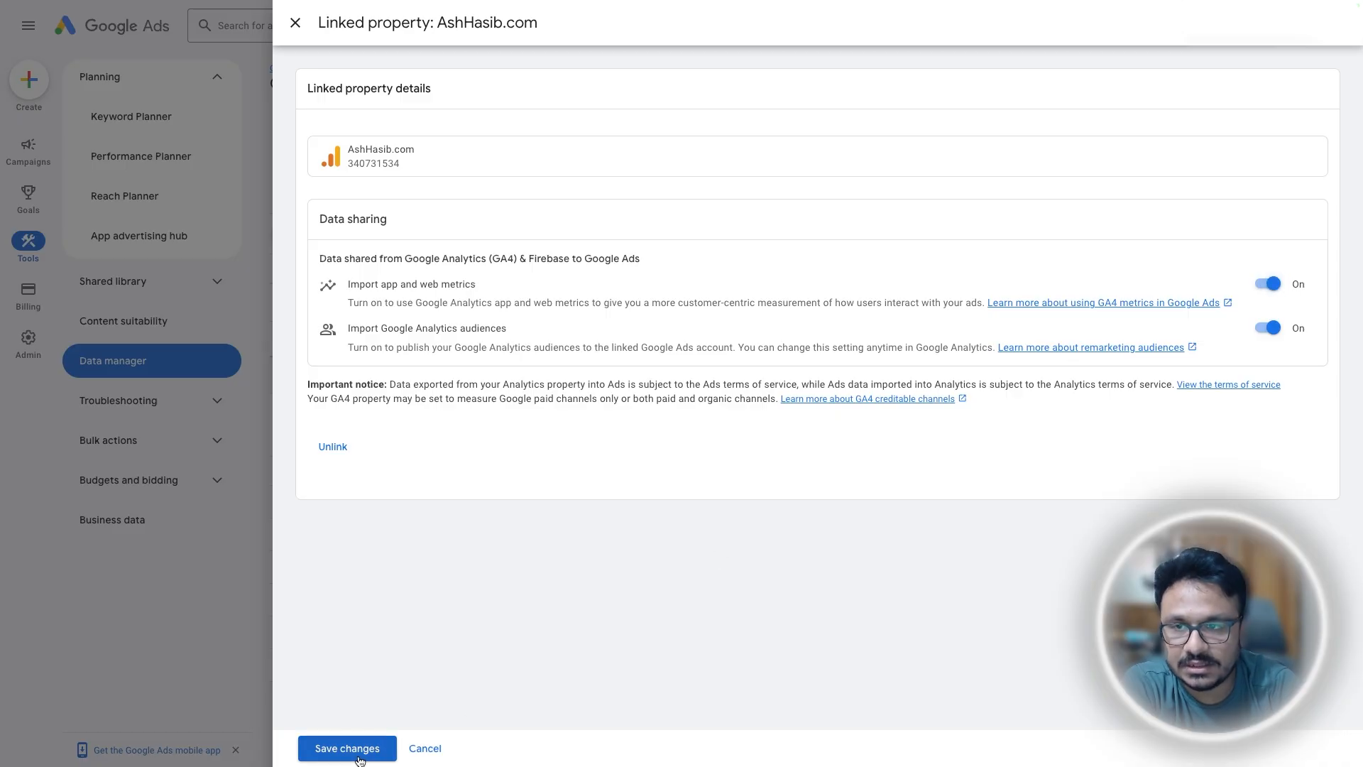
{"action": "left_click", "coordinate": [346, 749]}
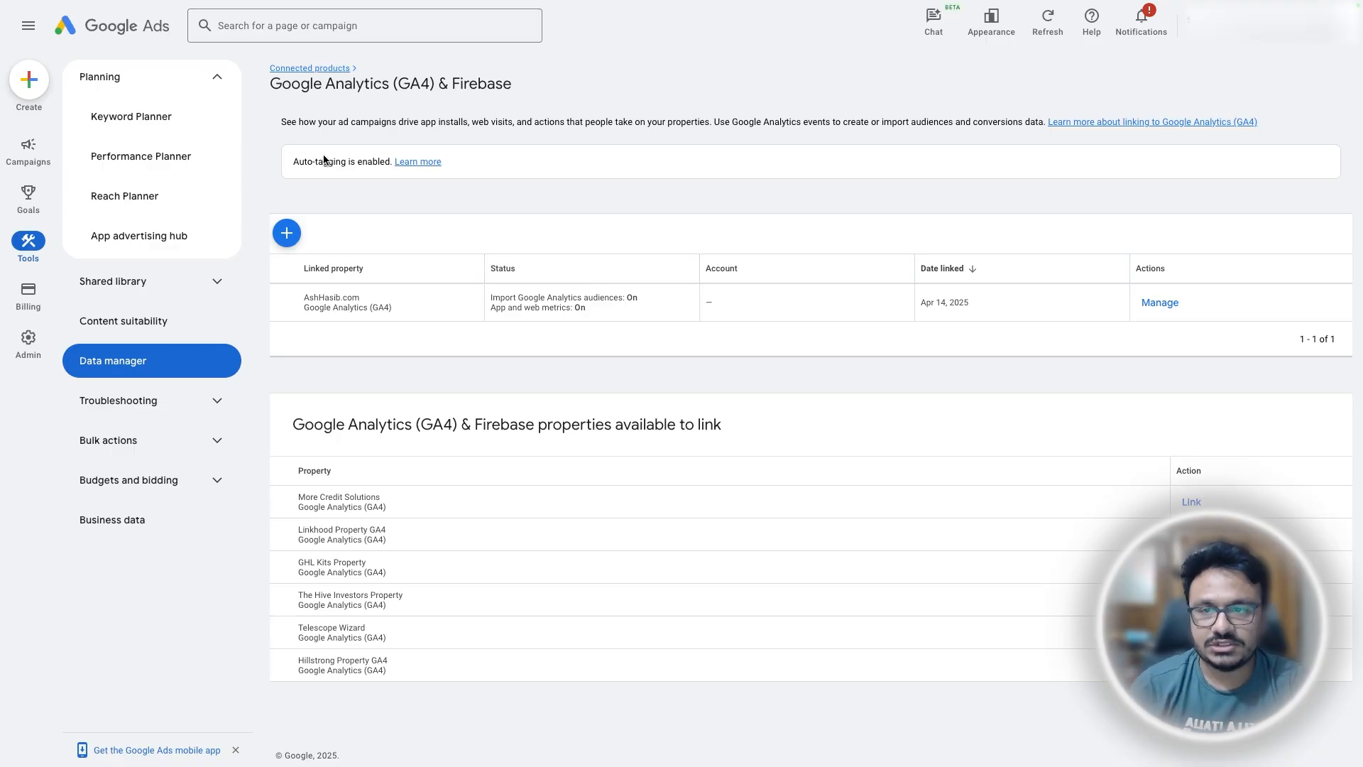
{"action": "mouse_move", "coordinate": [355, 197]}
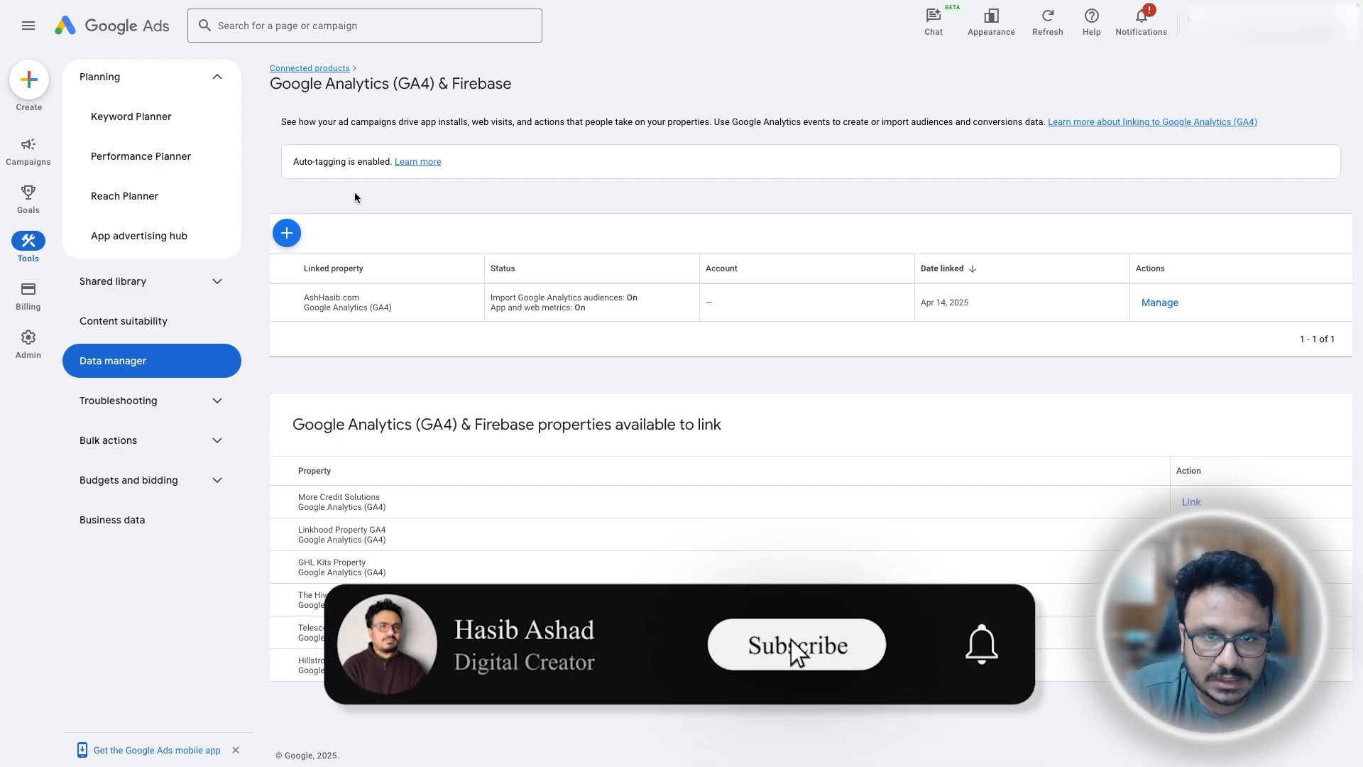
{"action": "left_click", "coordinate": [795, 644]}
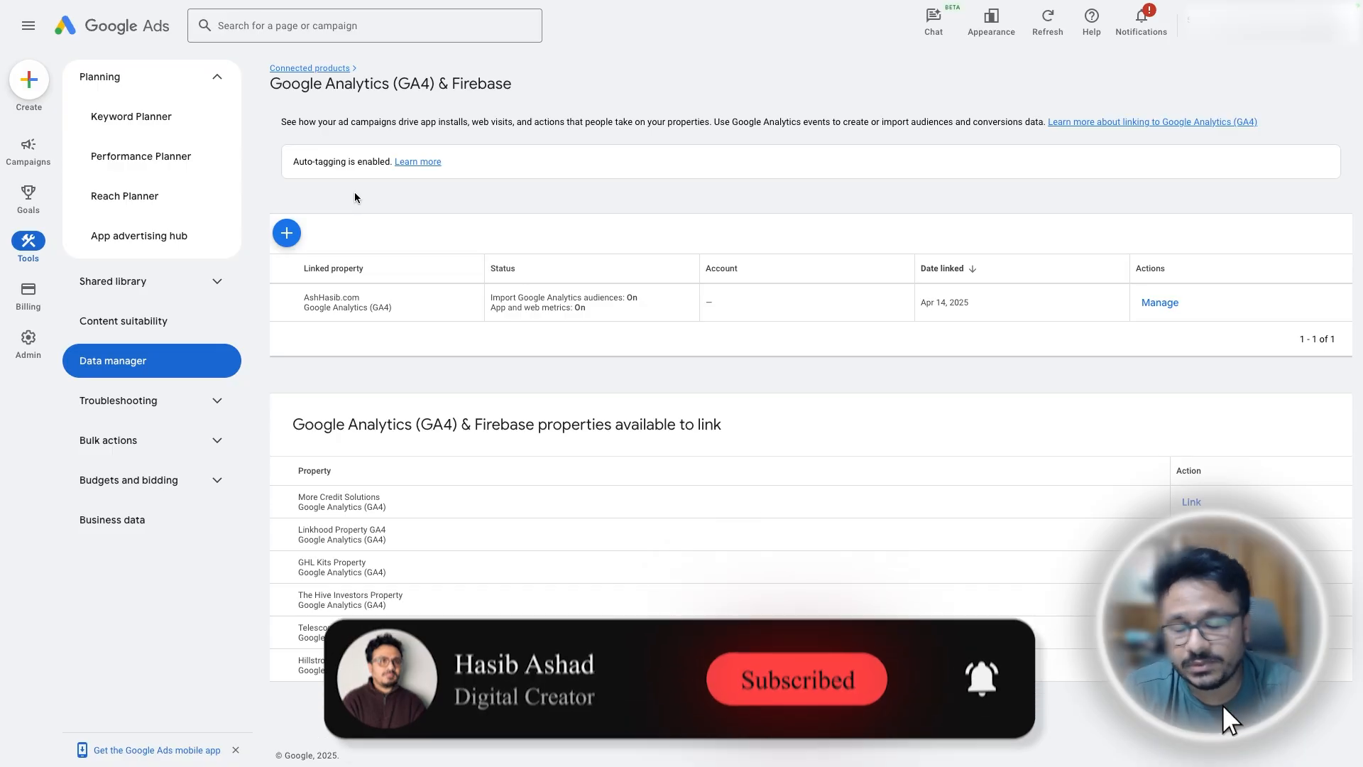